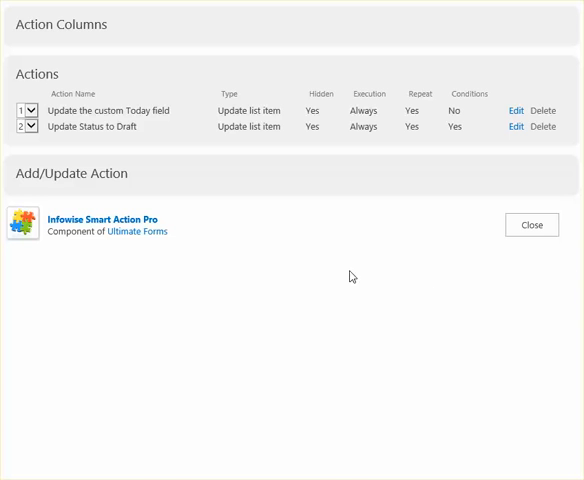
mouse_move(252, 256)
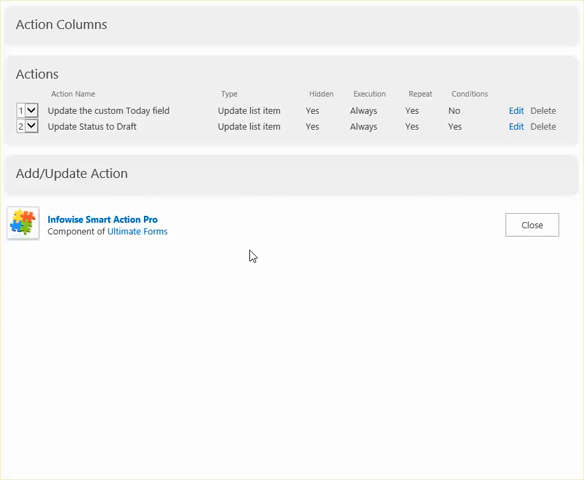
mouse_move(259, 204)
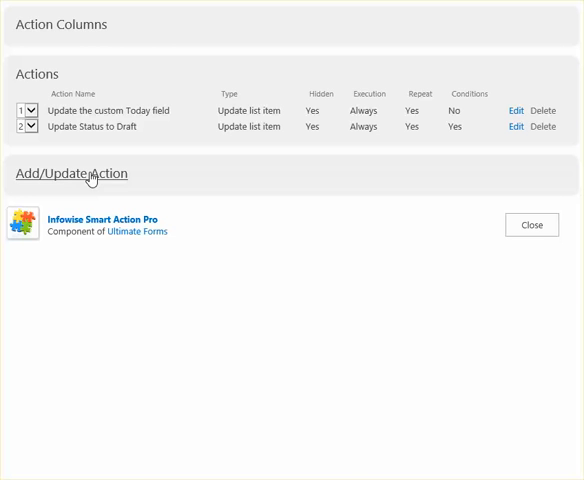
- Add a new action named 'Update Status to In Progress' and open its advanced settings
left_click(71, 173)
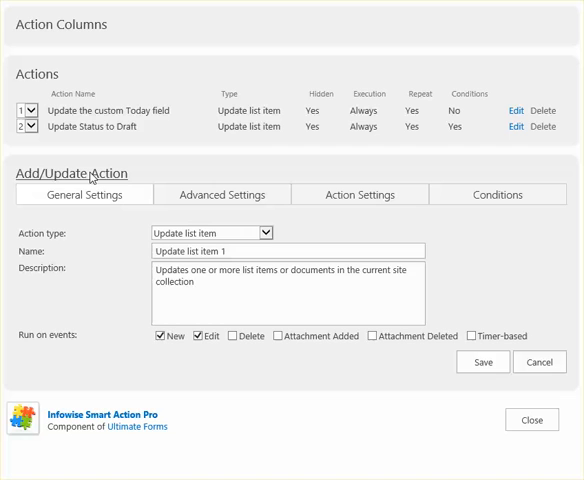
left_click(288, 251)
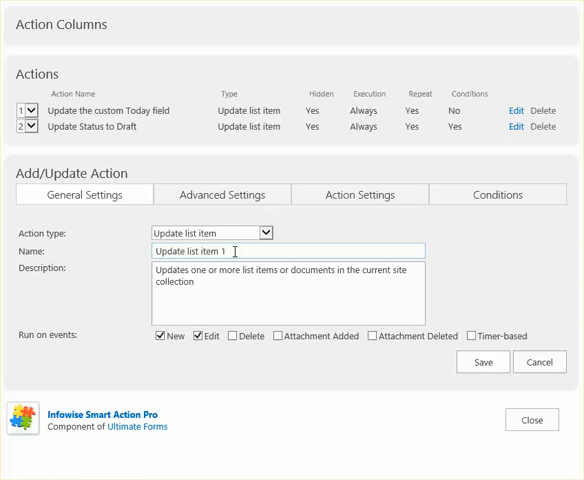
triple_click(285, 251)
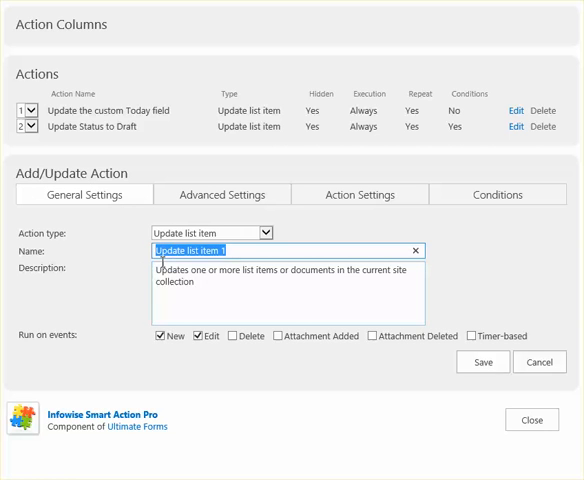
type("Update")
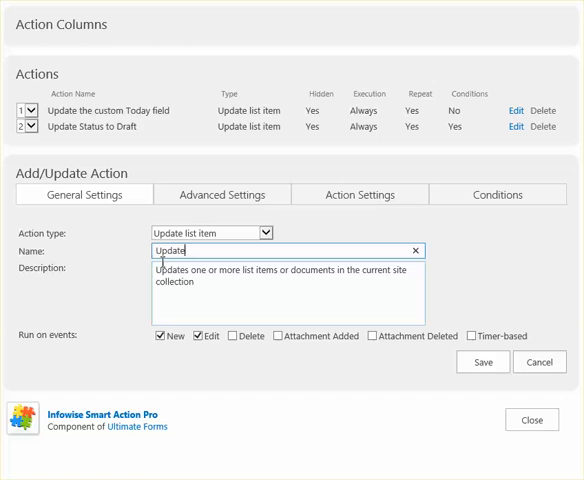
type("Status")
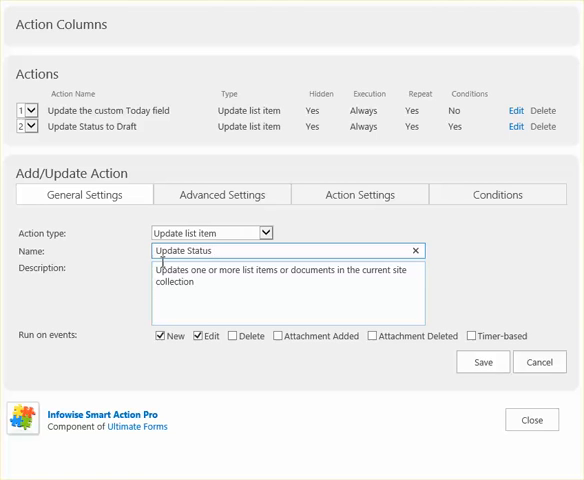
type("to In")
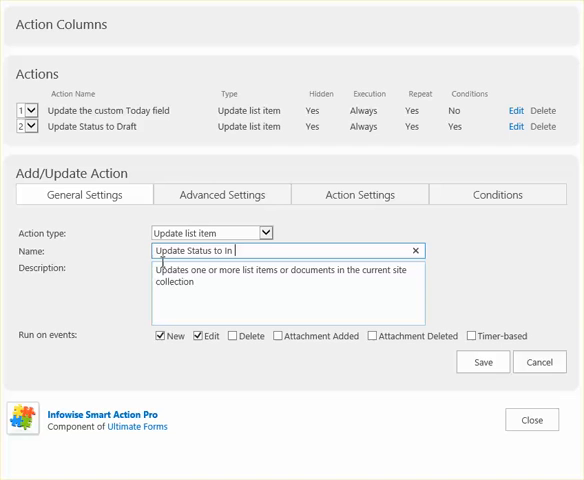
type("Progress")
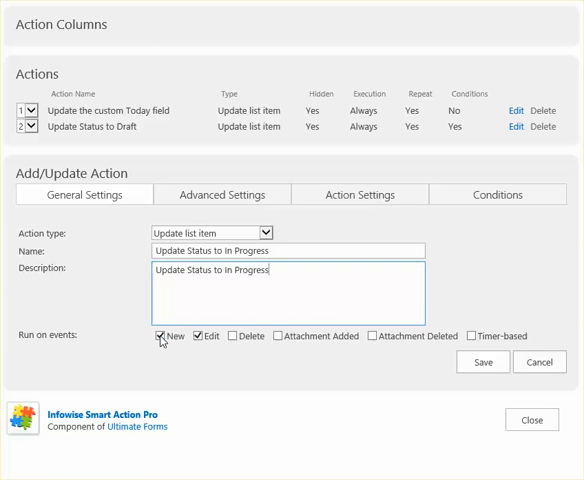
left_click(222, 194)
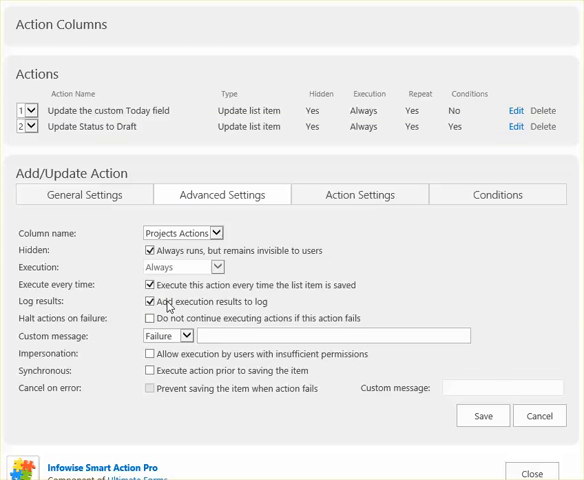
- Turn off execution-result logging and set the failure message to 'Projects tool error'
left_click(143, 301)
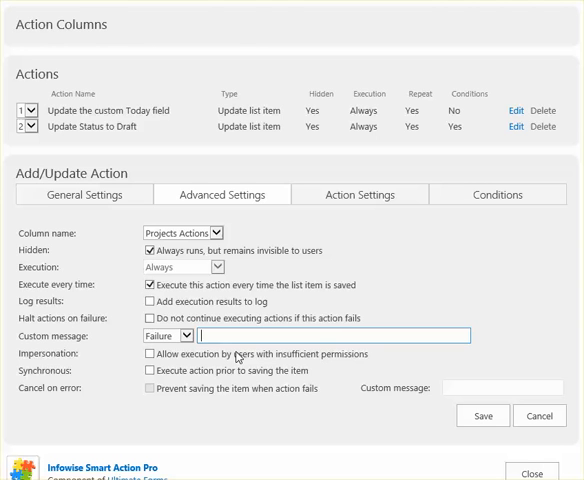
type("Projects tool")
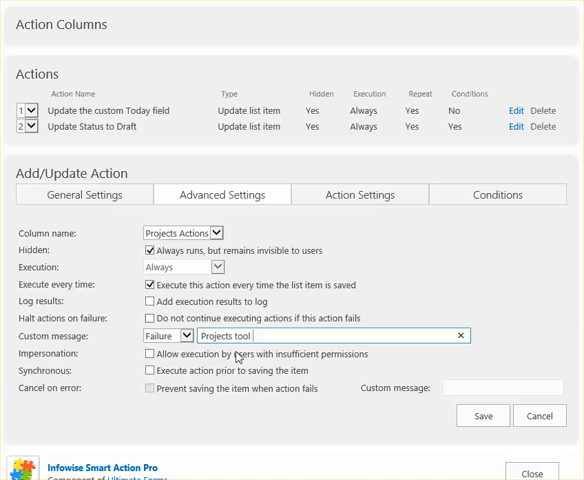
type("error")
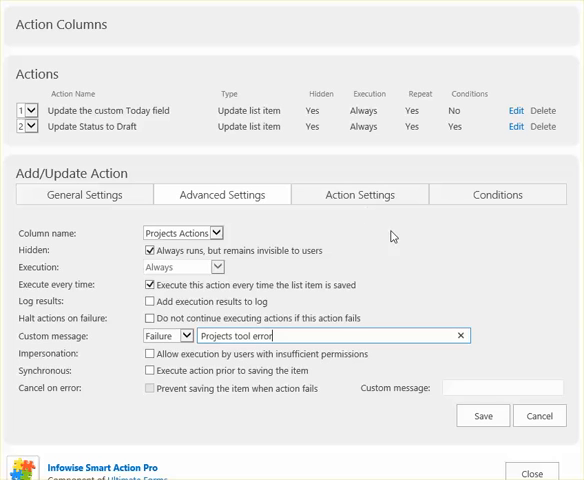
- Add Status = 'In Progress' to the action's values to set
left_click(359, 194)
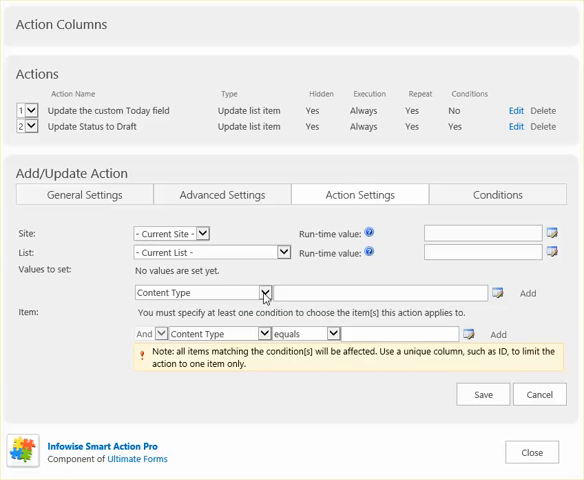
left_click(265, 293)
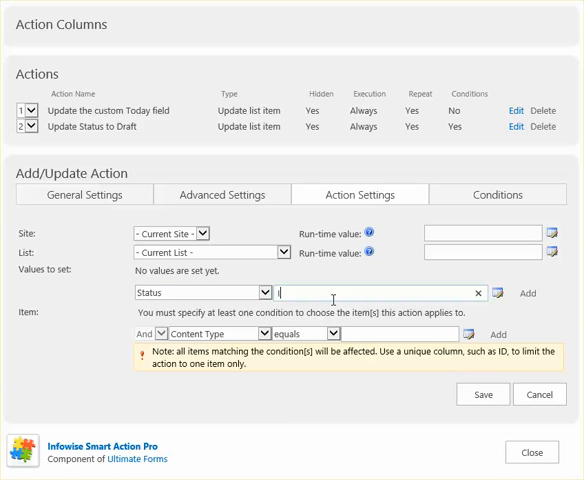
type("In Progr")
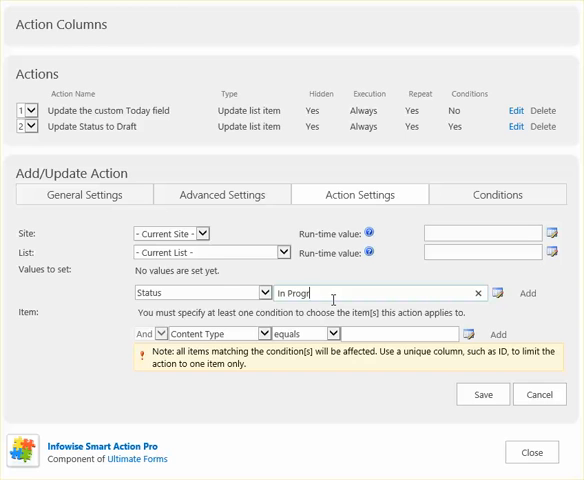
left_click(527, 293)
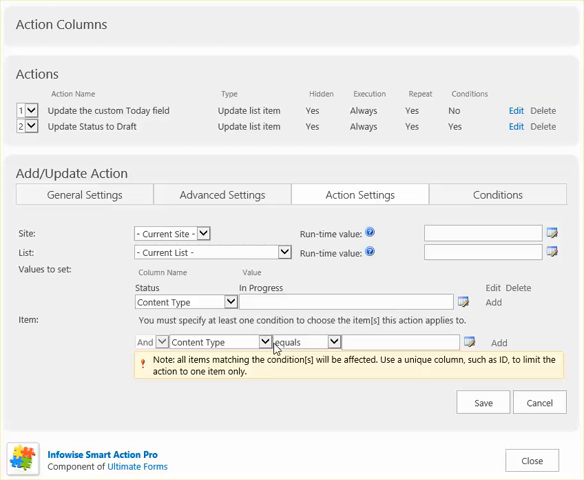
- Set the item condition so ID equals [ID]
left_click(258, 342)
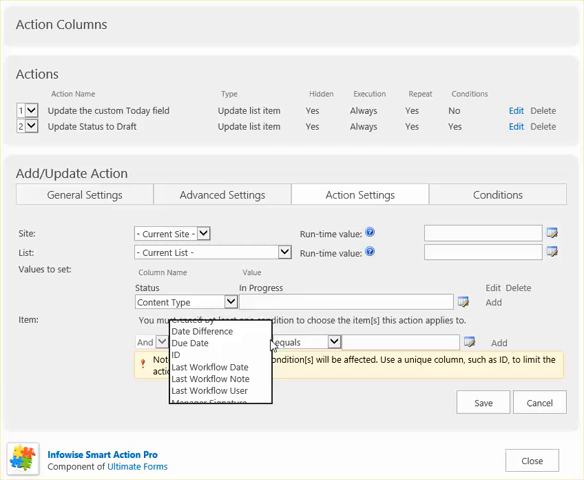
left_click(185, 357)
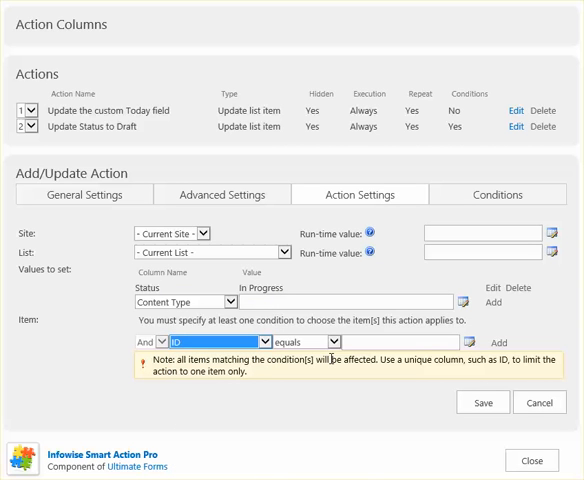
left_click(400, 341)
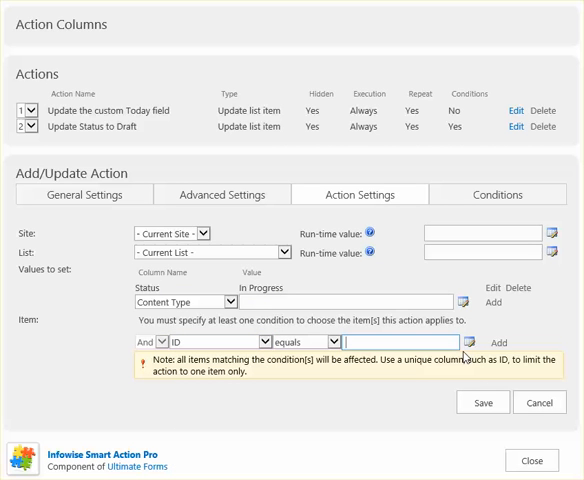
left_click(400, 342)
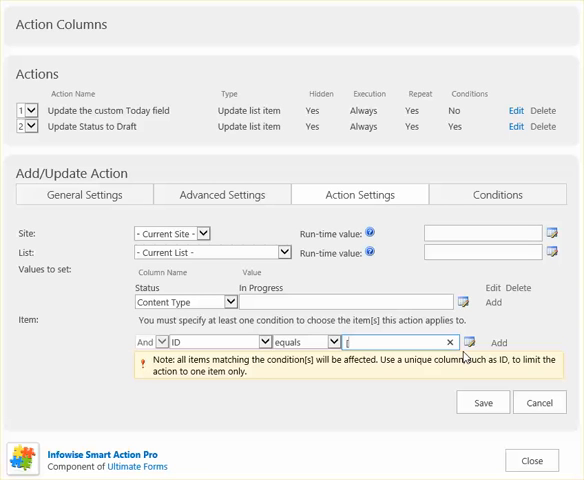
type("[ID]")
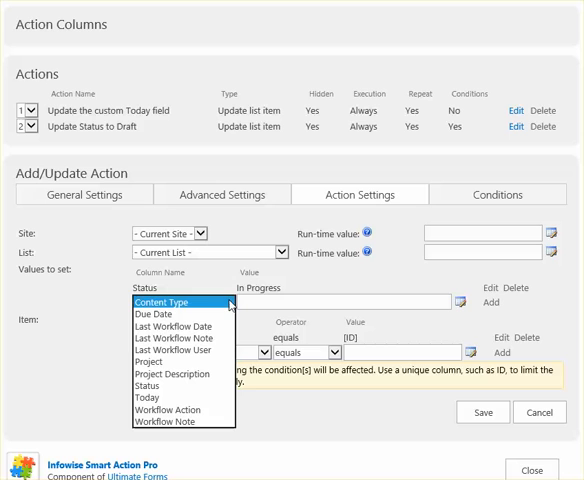
- Add Last Workflow User = [Current User], Last Workflow Note = [Workflow Note], and Last Workflow Date = [Now]
left_click(169, 355)
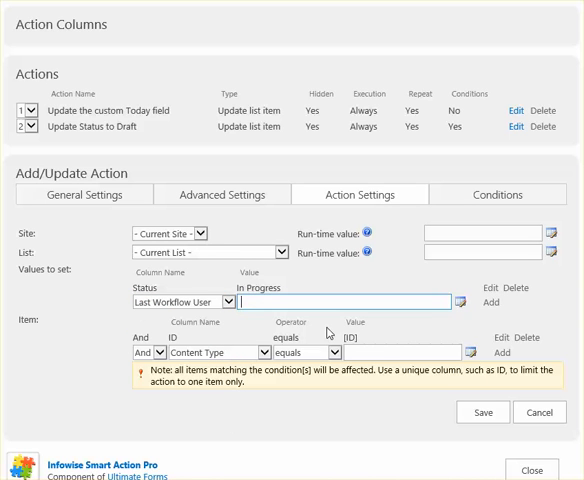
type("[Current User")
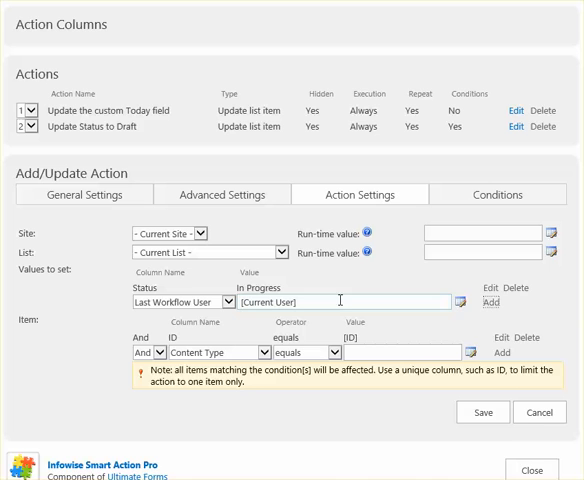
left_click(515, 302)
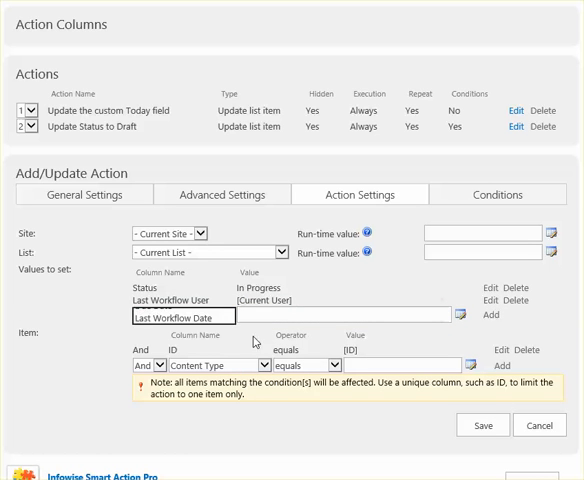
left_click(180, 316)
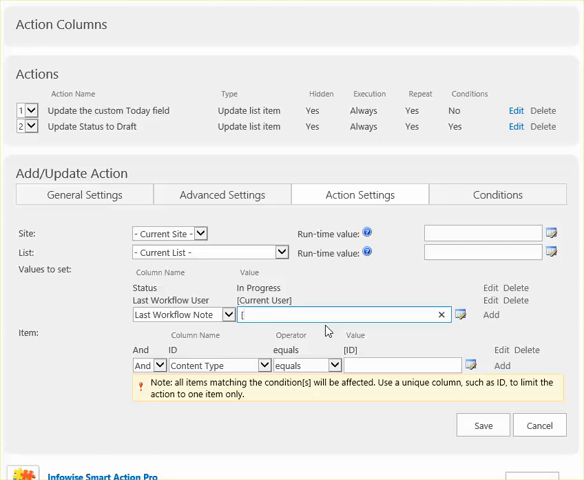
type("[Workflw N")
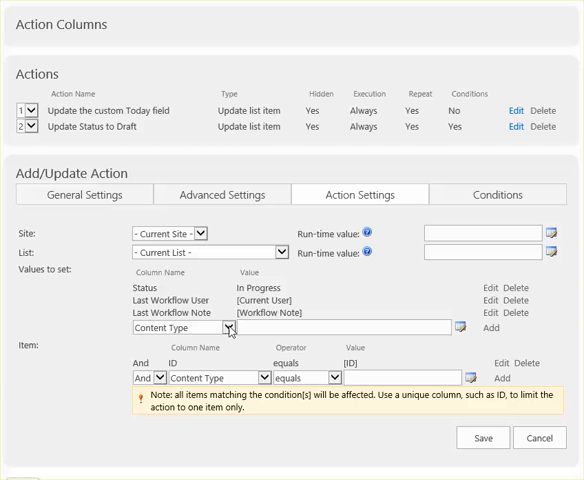
left_click(223, 327)
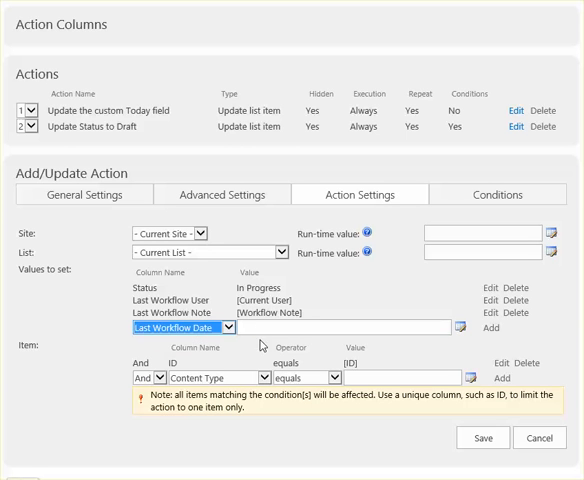
left_click(340, 328)
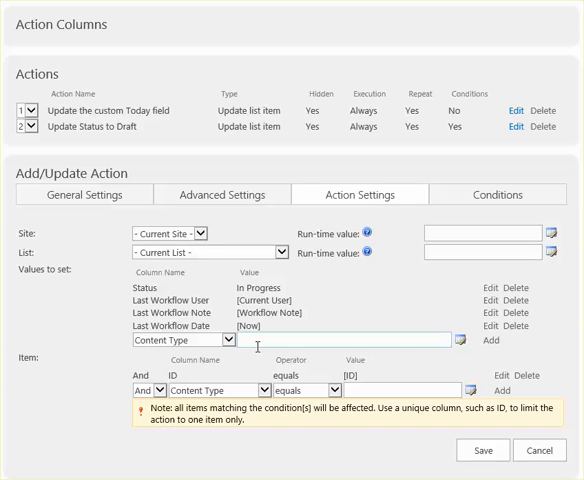
- Add the condition Workflow Action equals 'Set to In Progress' and save the action
left_click(498, 194)
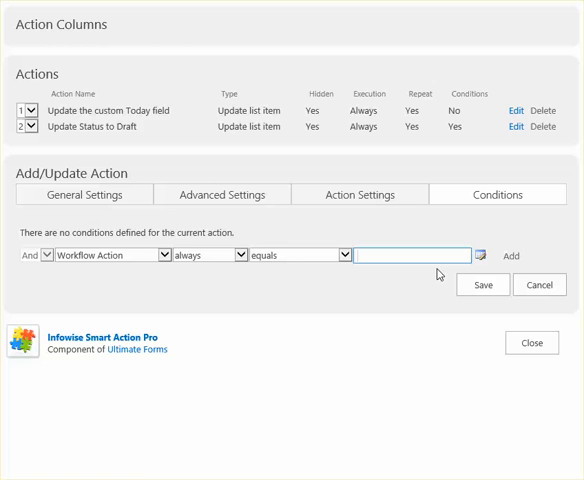
type("Set to In p")
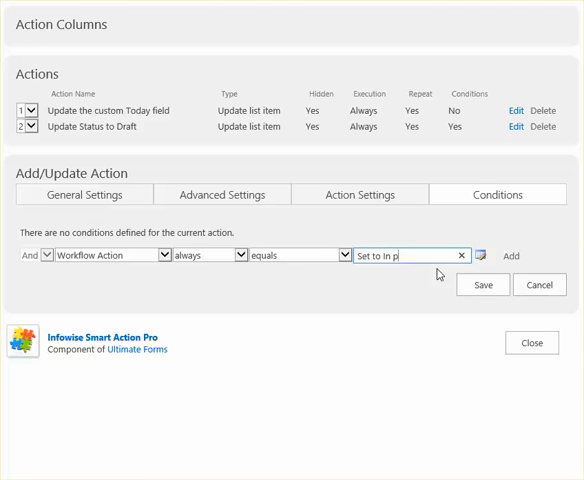
type("rogress")
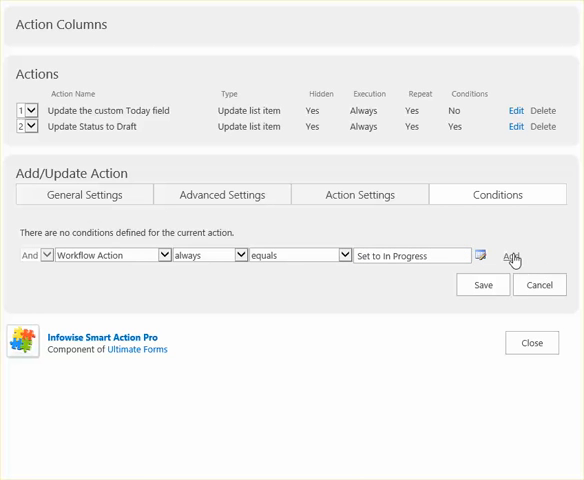
left_click(359, 194)
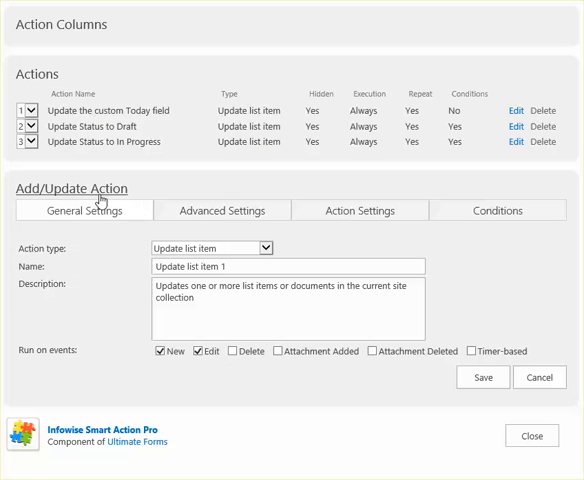
mouse_move(283, 246)
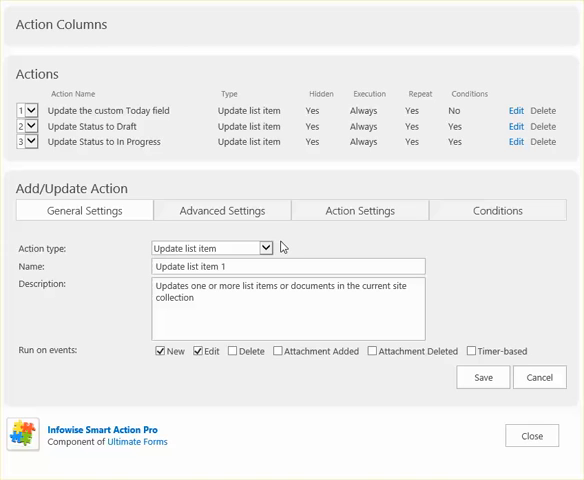
mouse_move(288, 258)
type("U")
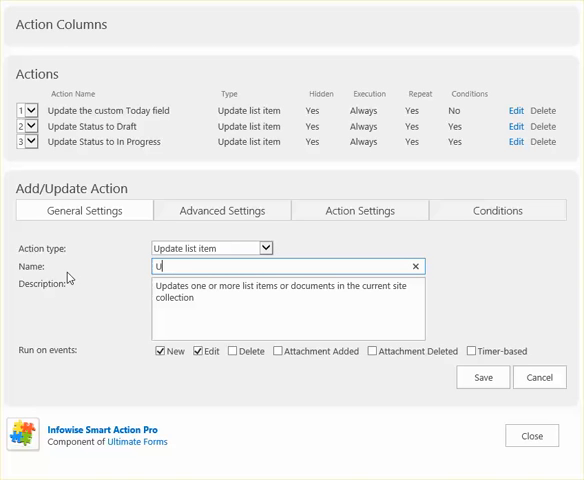
- Name and describe the new action 'Reset Workflow Action' and disable running on new items
type("pdate Wor")
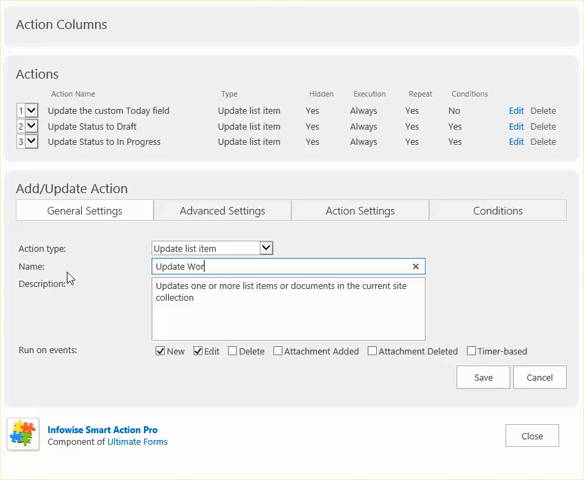
type("kflow Act")
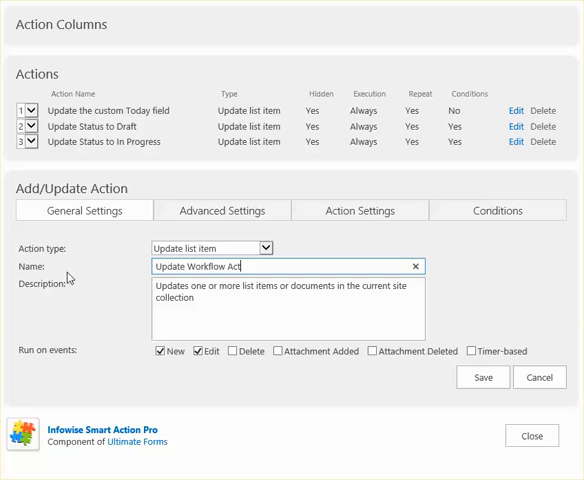
type("ion")
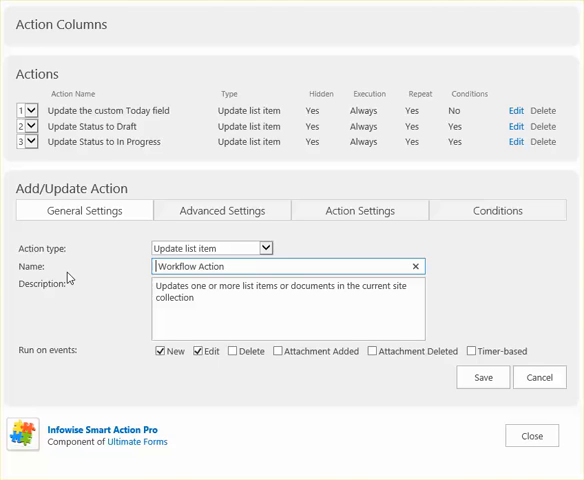
type("Reset")
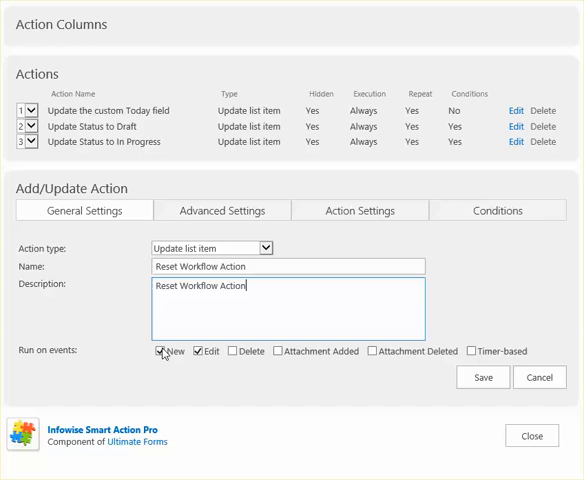
left_click(221, 210)
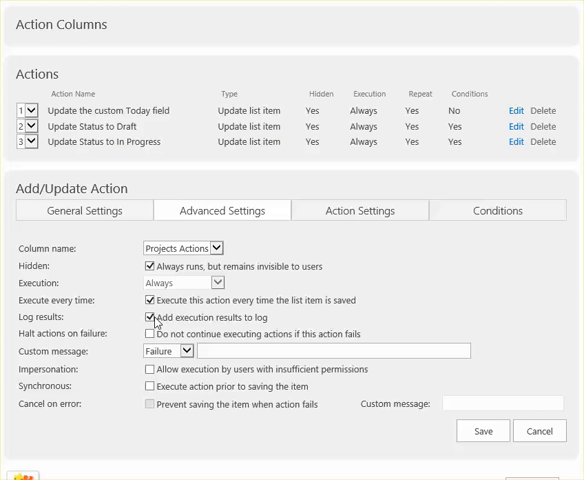
- Turn off result logging and set the failure message to 'Projects tool fail'
left_click(149, 318)
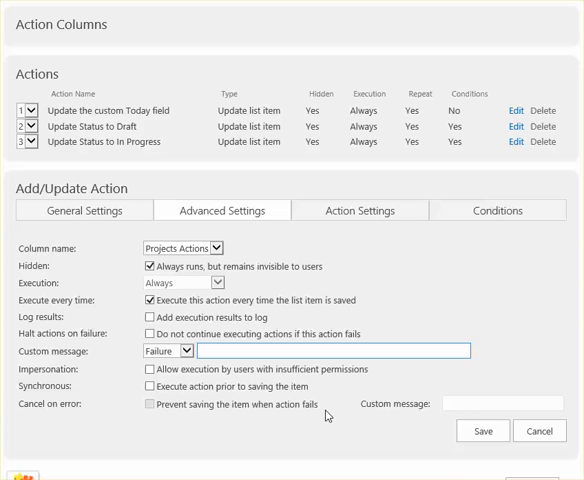
type("Projects tool fail")
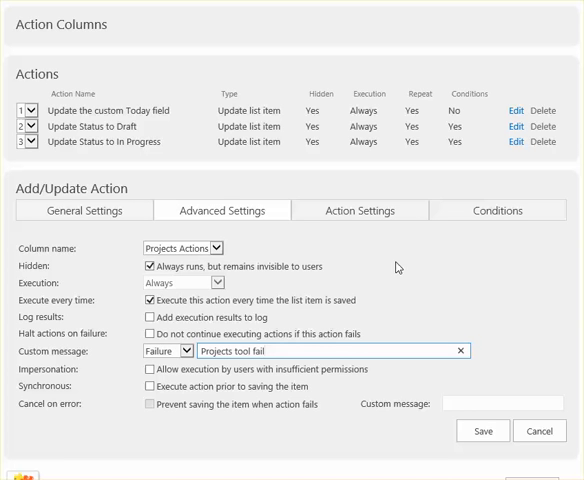
left_click(359, 210)
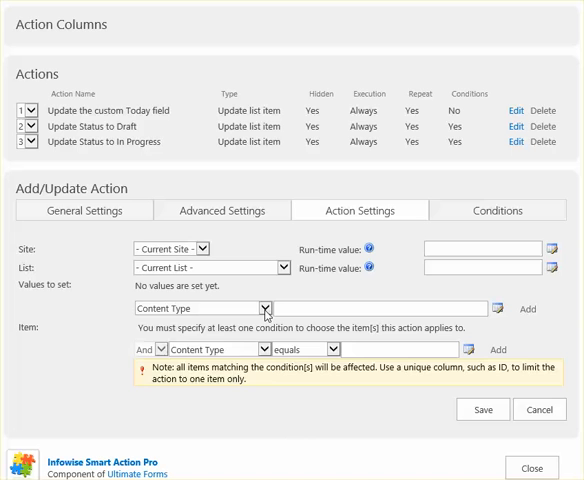
- Set Workflow Action to ---SELECT--- for the item where ID equals [ID]
left_click(264, 308)
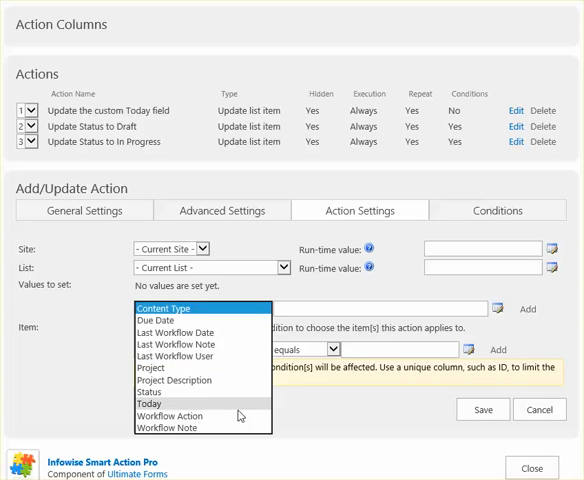
left_click(170, 416)
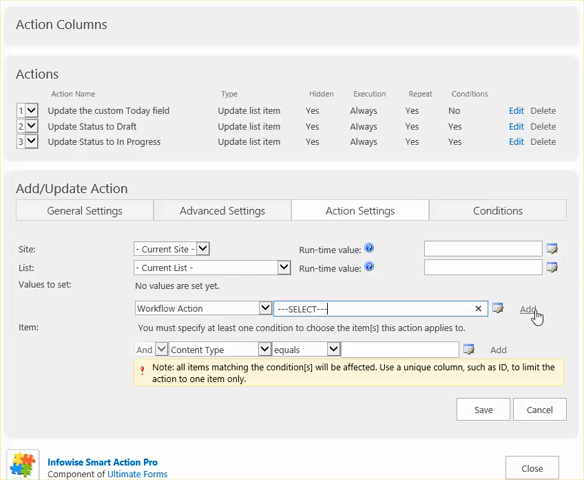
left_click(537, 315)
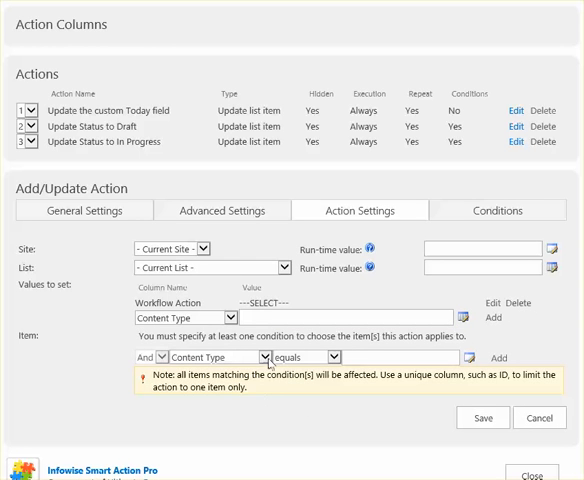
left_click(207, 357)
type("[ID]")
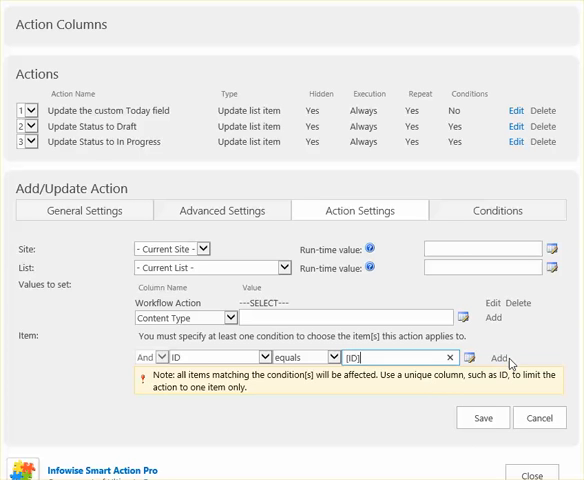
left_click(500, 358)
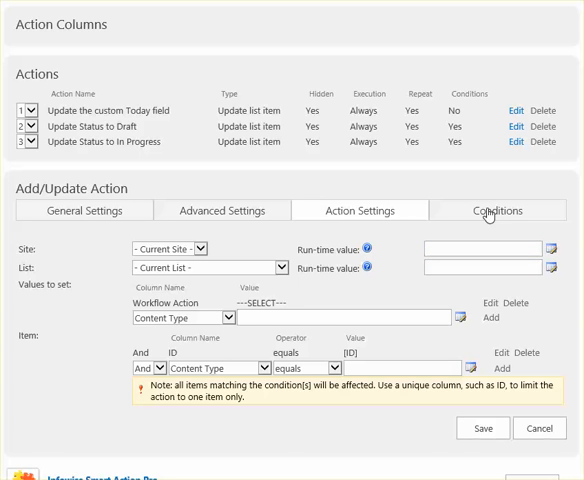
- Add the condition Workflow Action not equals ---SELECT--- and save the reset action
left_click(498, 210)
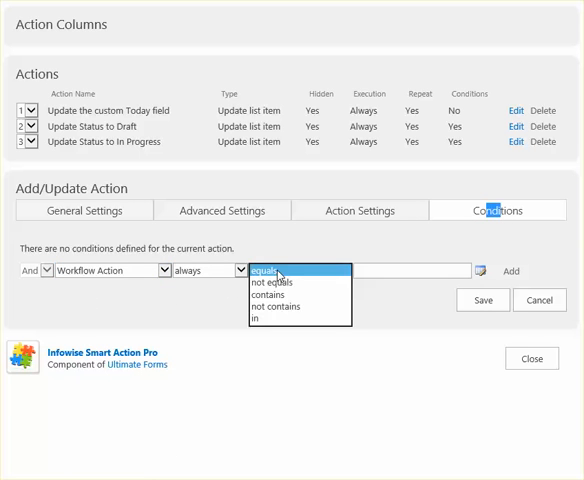
left_click(275, 282)
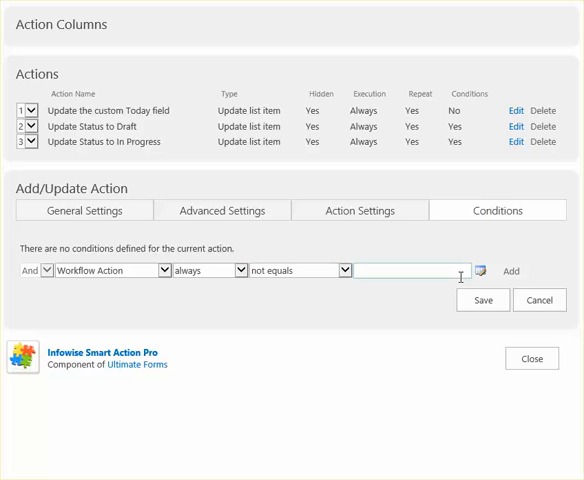
type("---SELECT---")
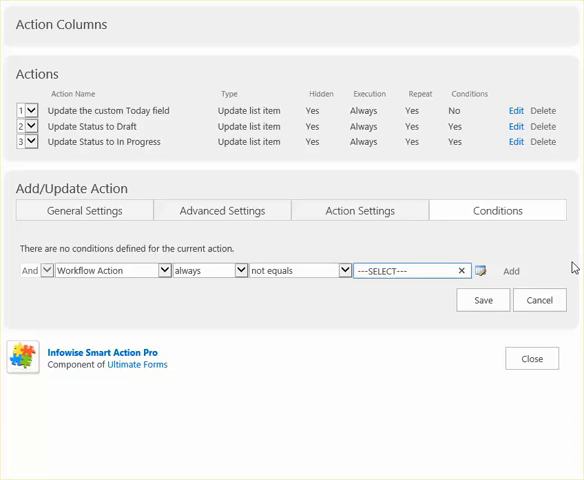
left_click(510, 270)
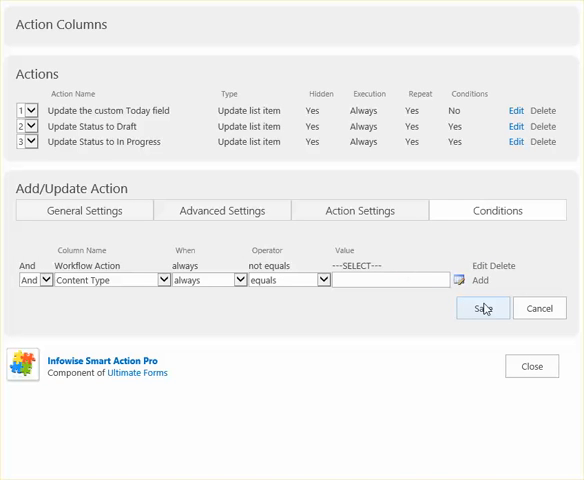
mouse_move(353, 310)
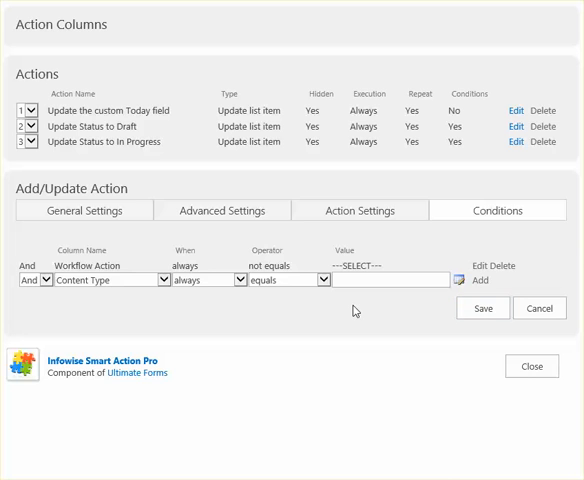
left_click(482, 308)
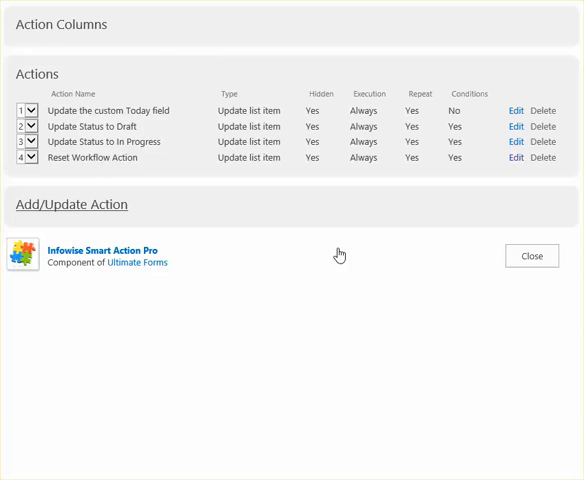
- Reopen action 4 and change its name and description to 'Reset Workflow Action (Last)'
left_click(516, 158)
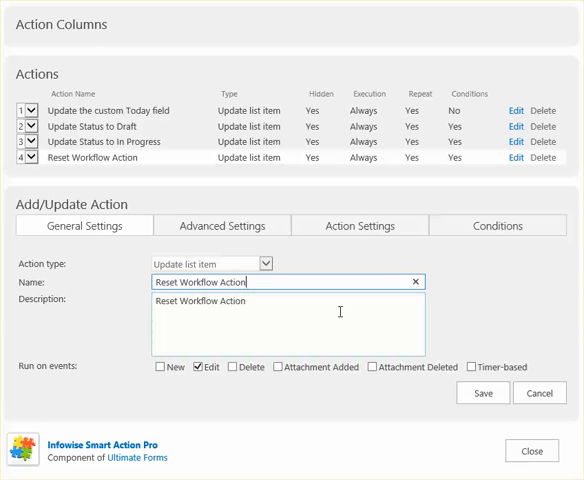
type("(N")
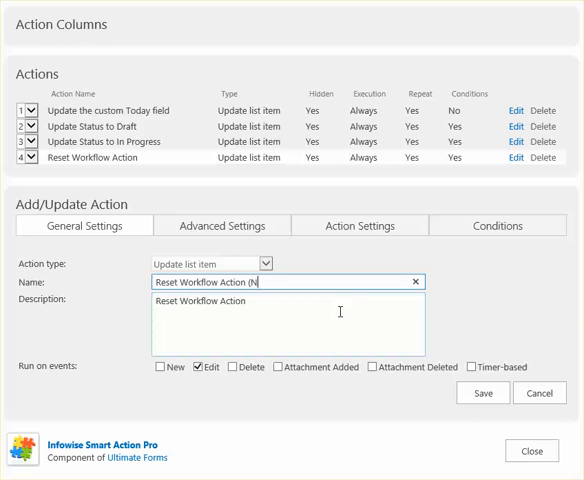
type("Last)")
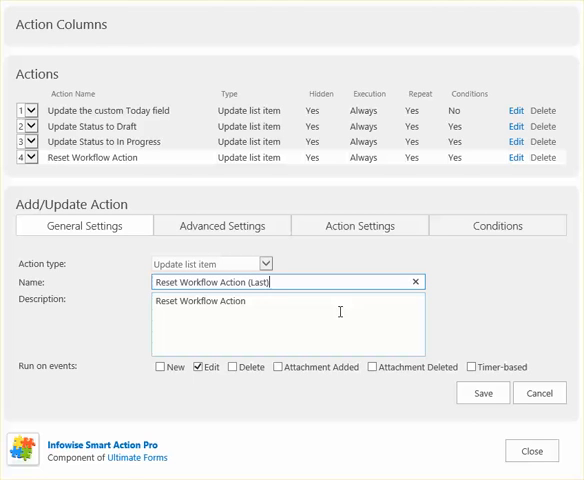
type("(Last")
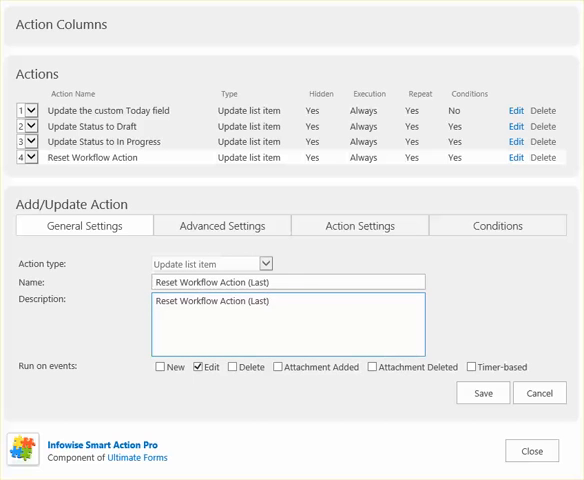
mouse_move(485, 441)
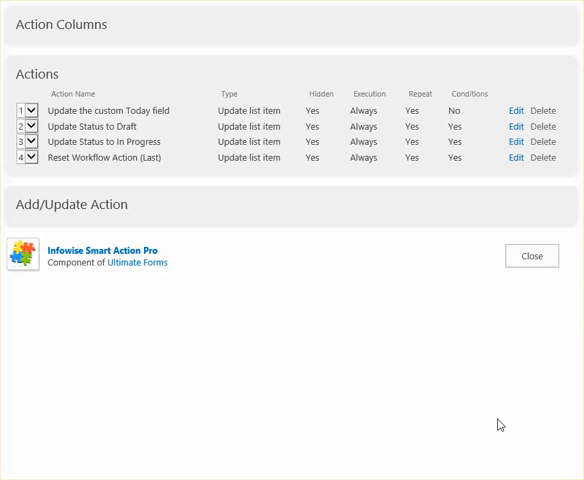
mouse_move(195, 176)
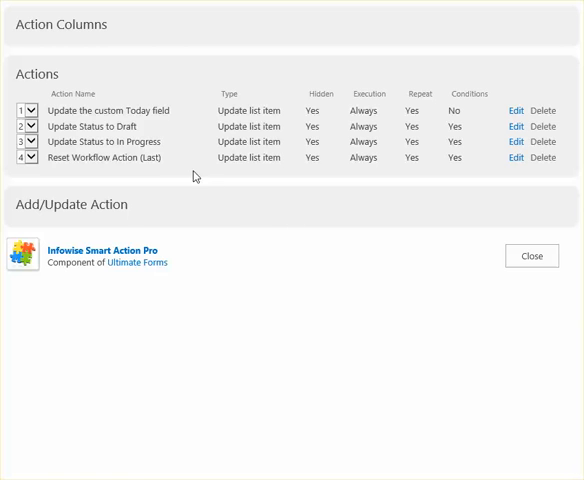
mouse_move(120, 127)
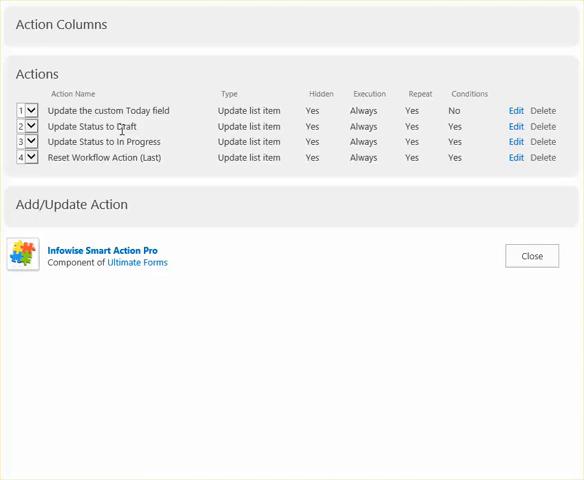